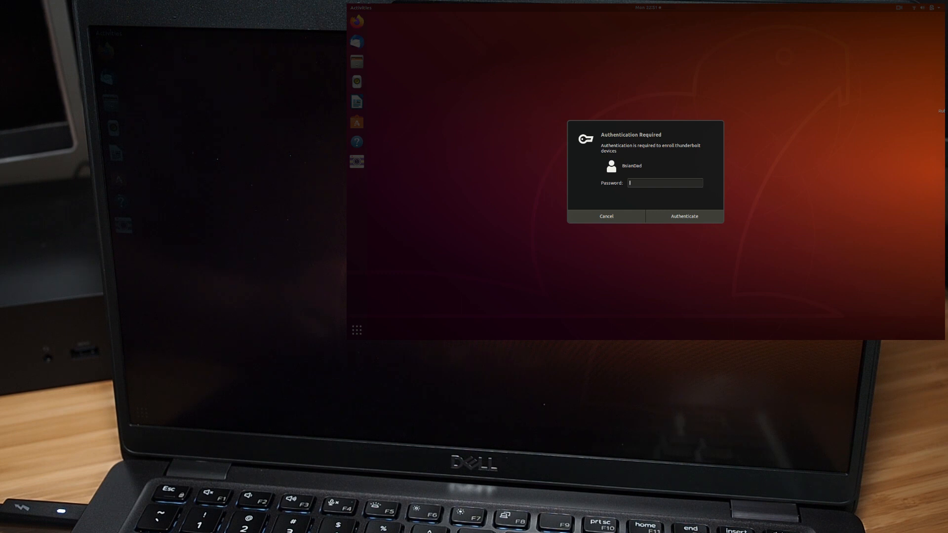
Dismiss the Thunderbolt device enrolment Authentication Required dialog
click(605, 216)
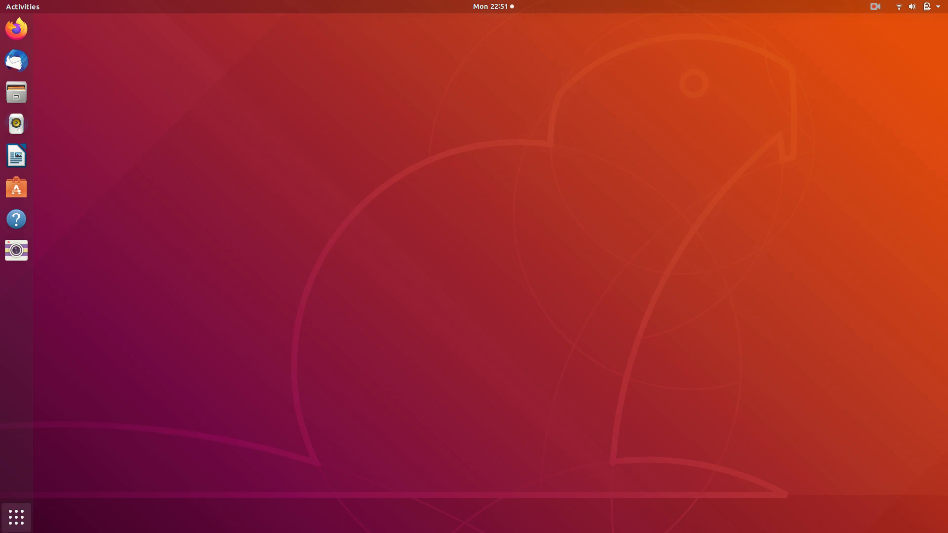
Go to Settings > Devices > Thunderbolt and open the Dell Thunderbolt Cable's details
click(17, 517)
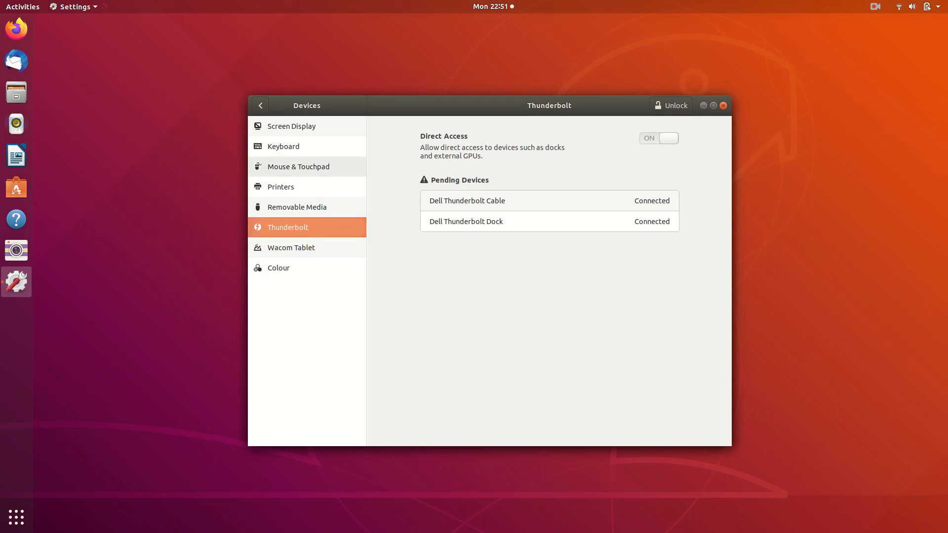
click(260, 105)
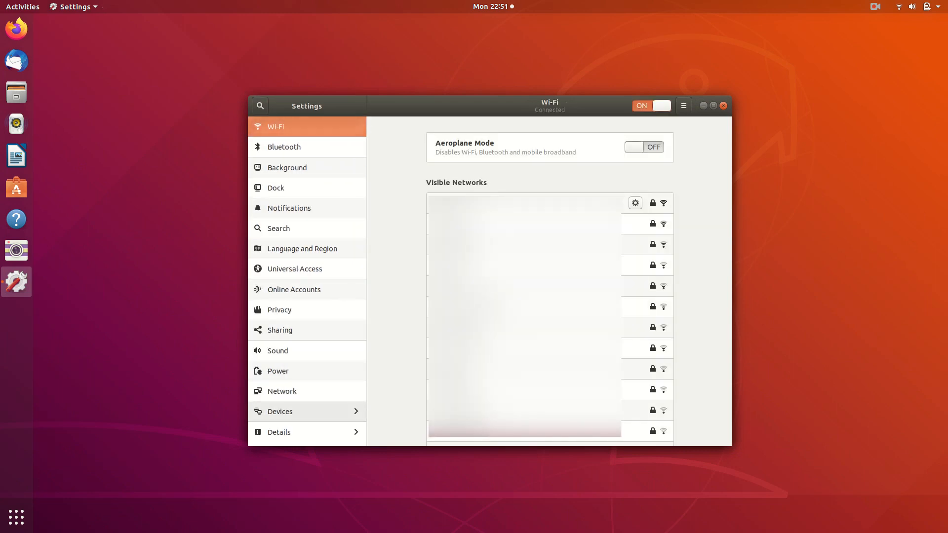
click(279, 411)
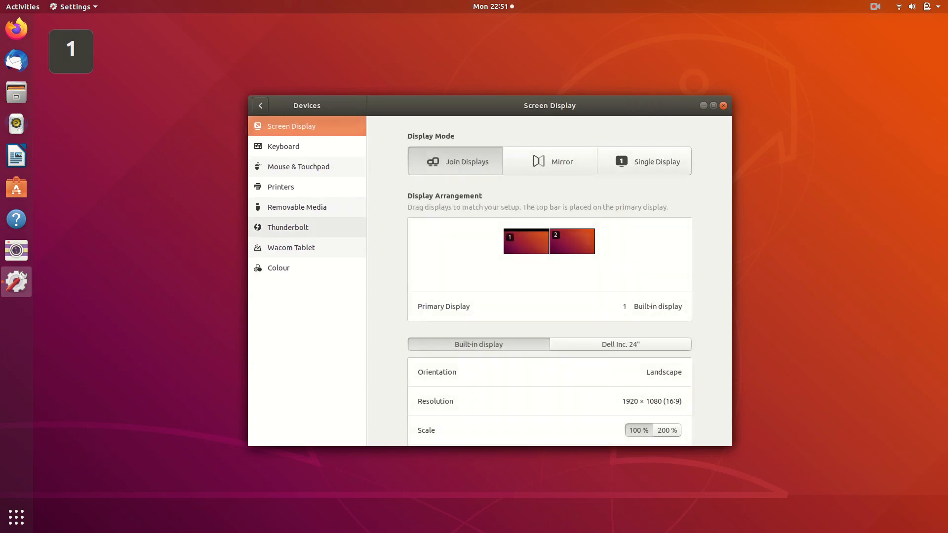
click(288, 227)
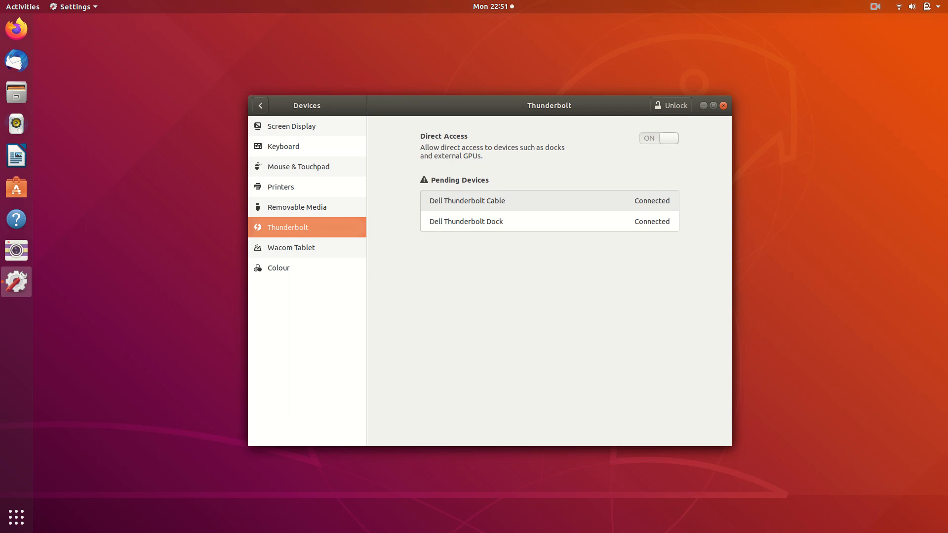
click(466, 200)
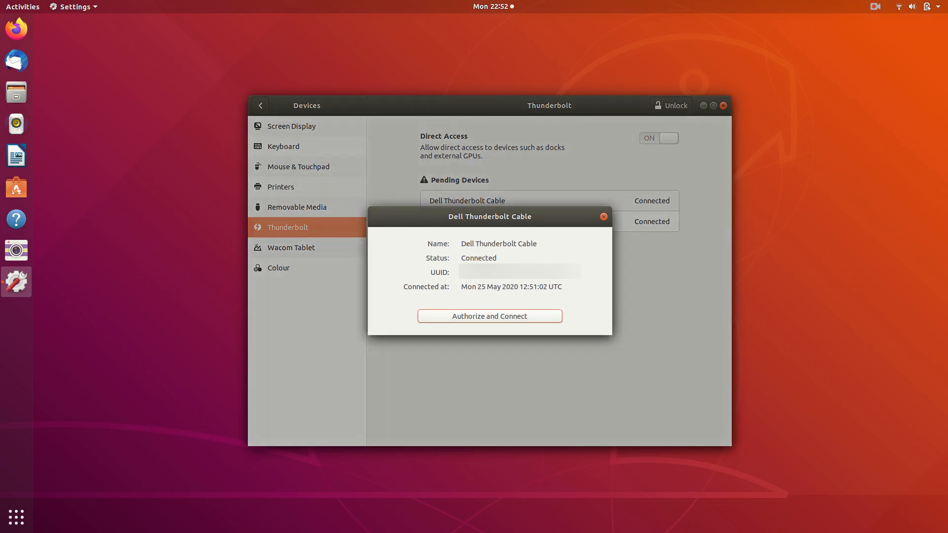
Authorize and connect the Dell Thunderbolt Cable, starting password authentication
click(489, 316)
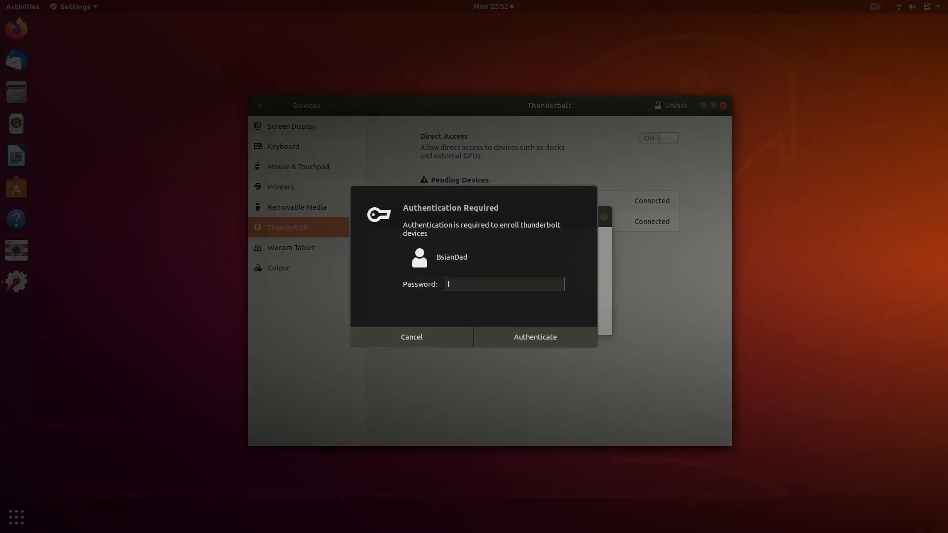
click(534, 337)
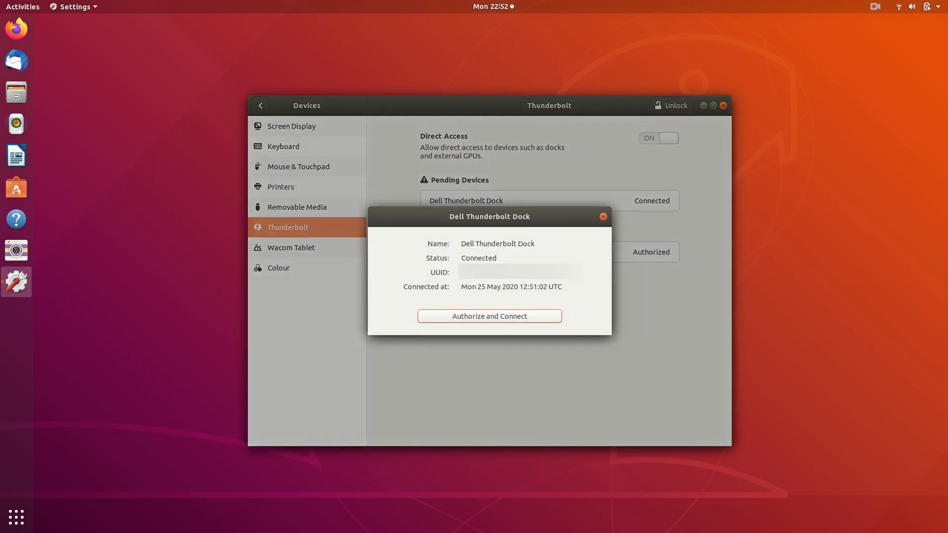
Authorize and connect the Dell Thunderbolt Dock, then reopen its details to confirm
click(489, 315)
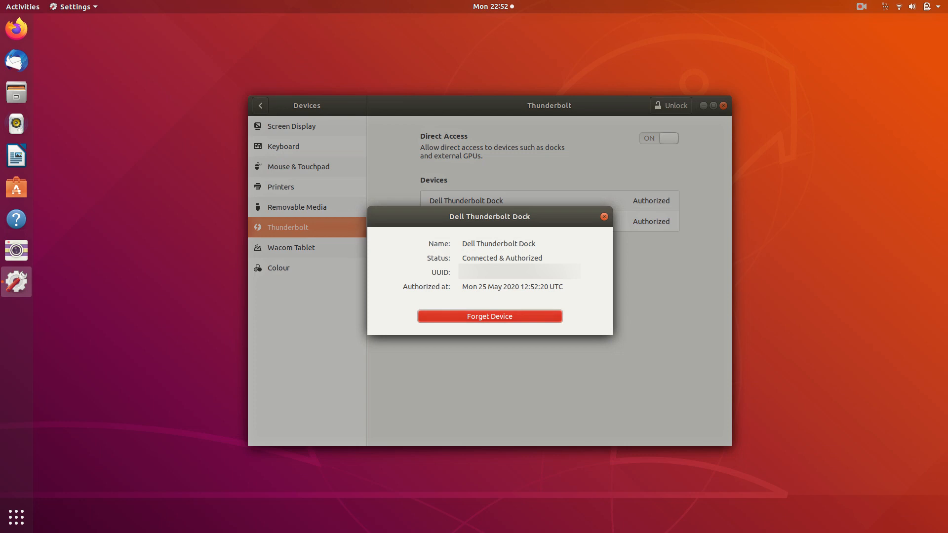
click(603, 215)
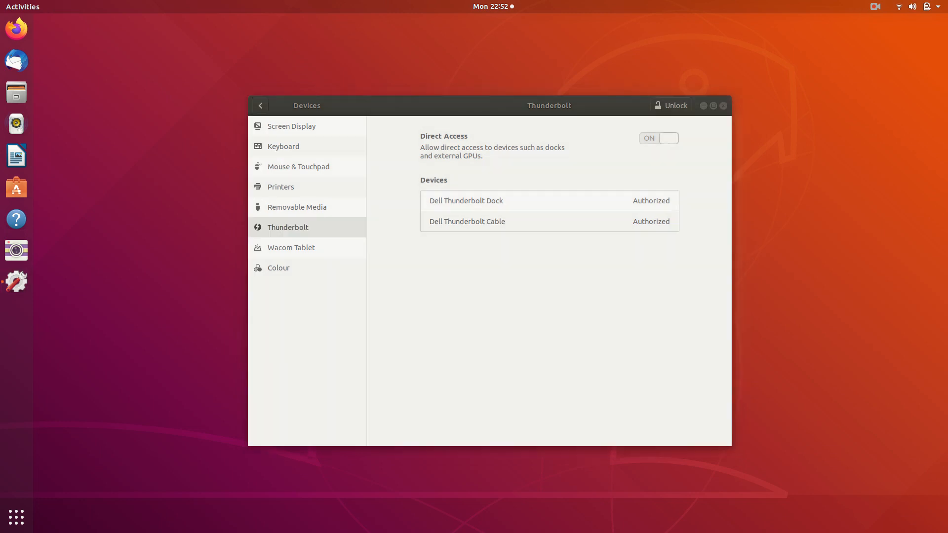
click(465, 200)
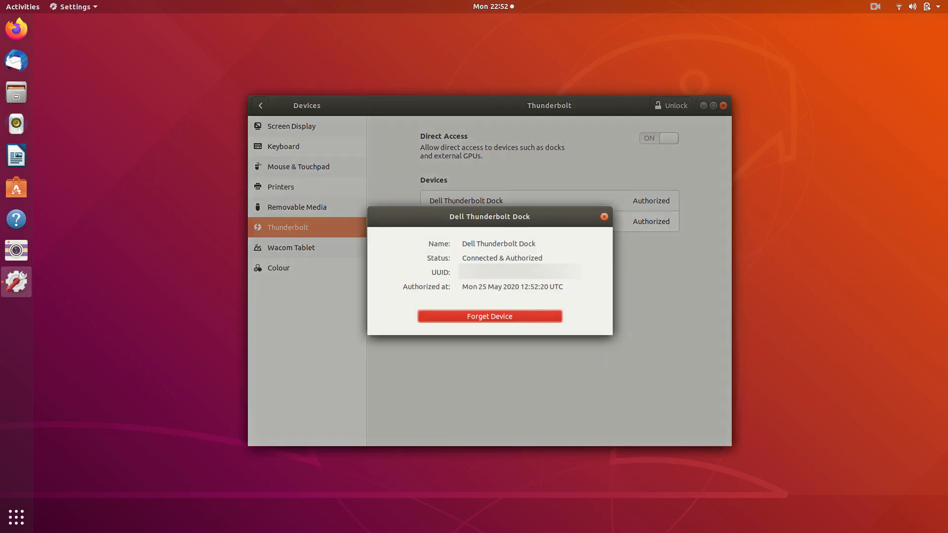
click(602, 217)
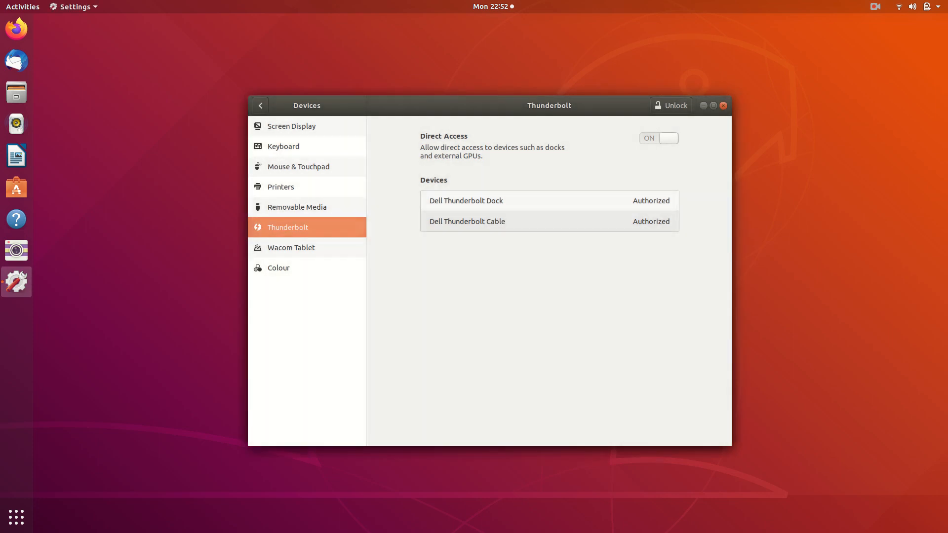